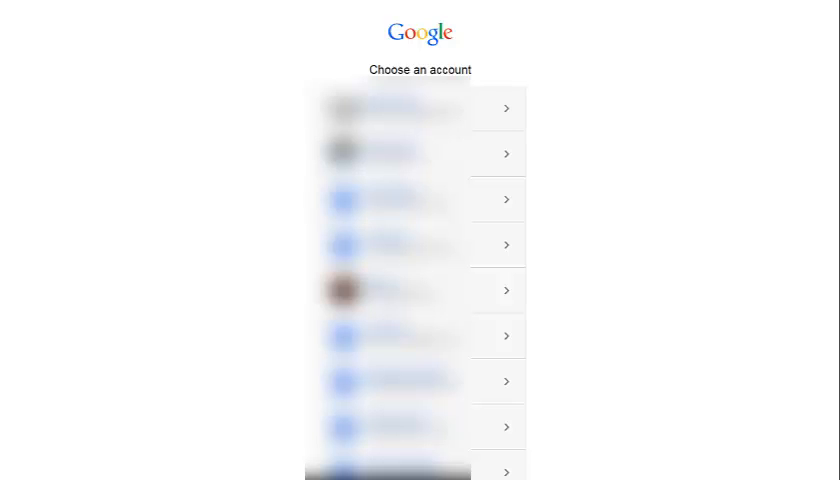
pyautogui.moveTo(496, 200)
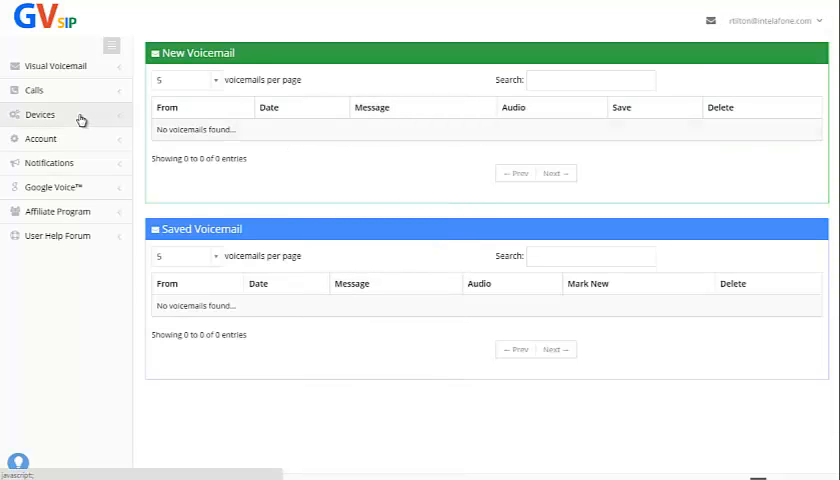
# - Reach the SIP Credentials page under Devices, showing server details and the OBi setup tool
pyautogui.click(40, 114)
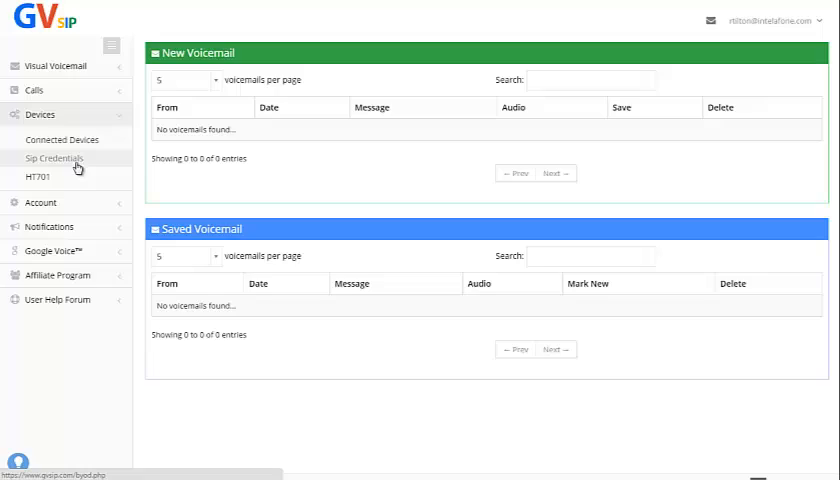
pyautogui.click(54, 158)
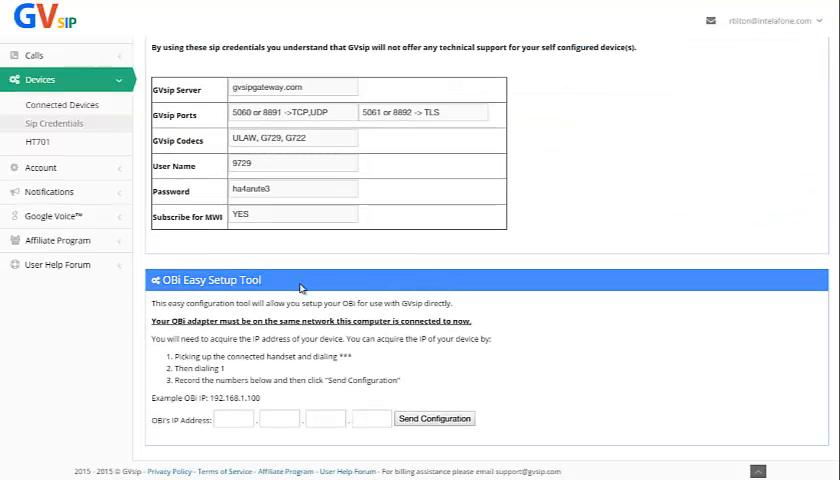
pyautogui.moveTo(260, 438)
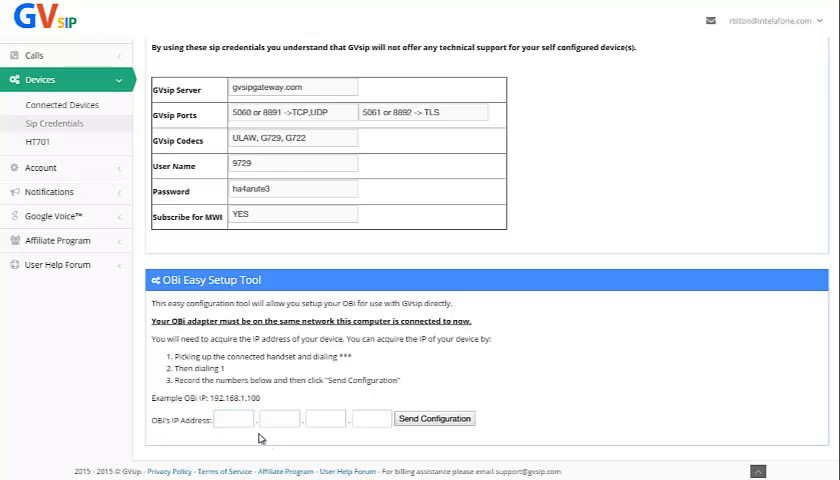
# - Fill the OBi adapter's IP address into the Easy Setup Tool and send the configuration
pyautogui.click(232, 420)
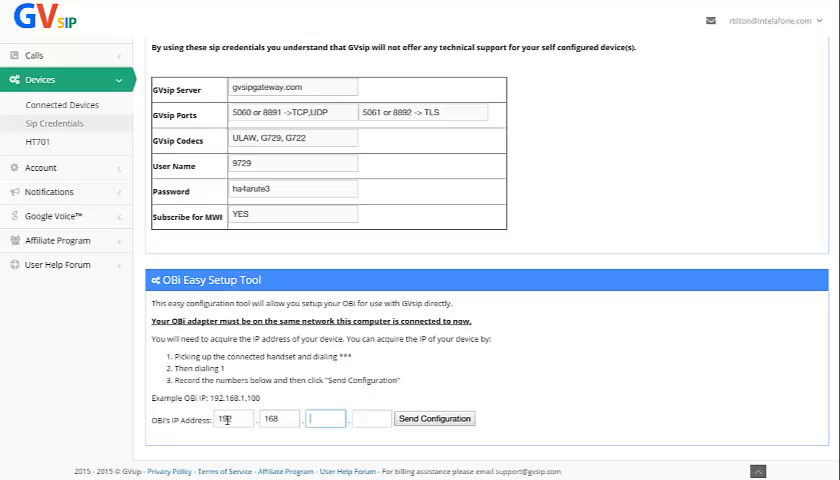
pyautogui.write('1')
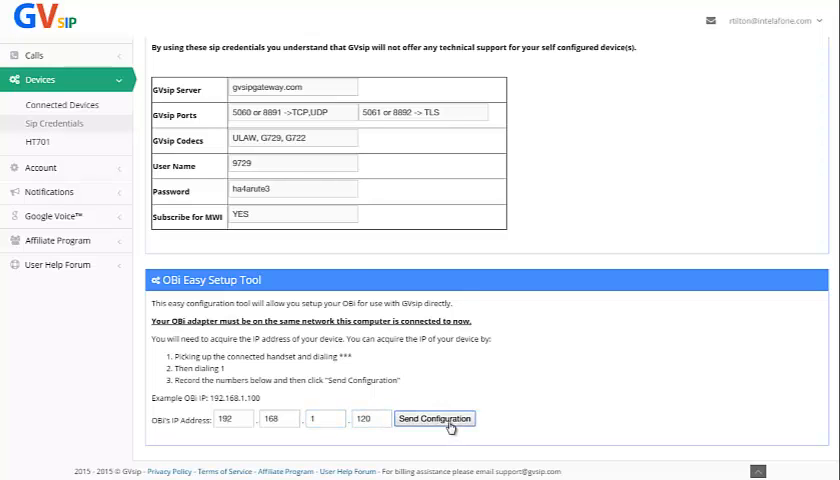
pyautogui.click(434, 418)
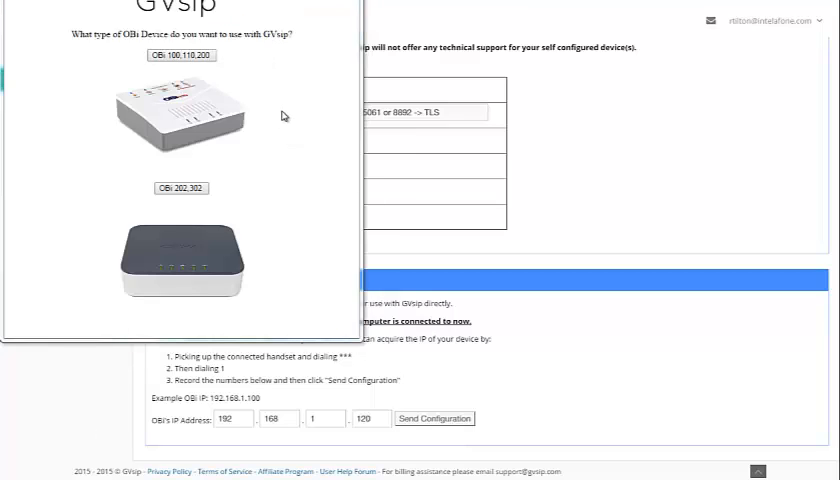
# - Select the OBi 100/110/200 device model and confirm its setup
pyautogui.click(180, 116)
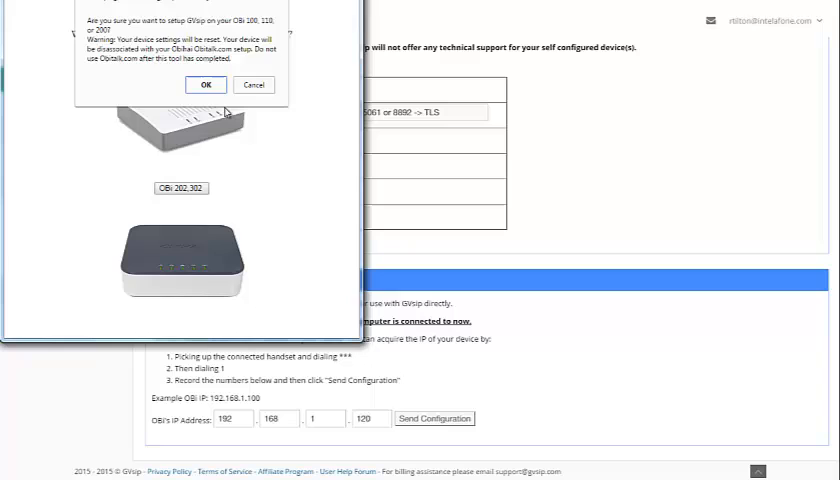
pyautogui.click(206, 84)
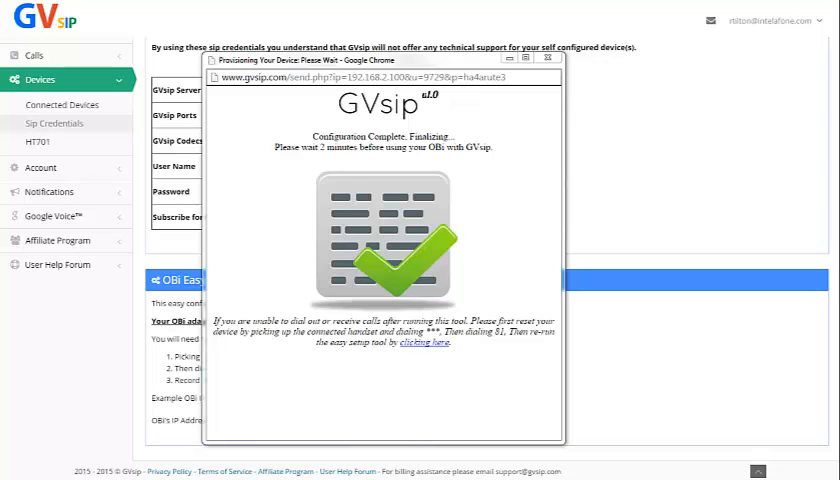
pyautogui.moveTo(16, 432)
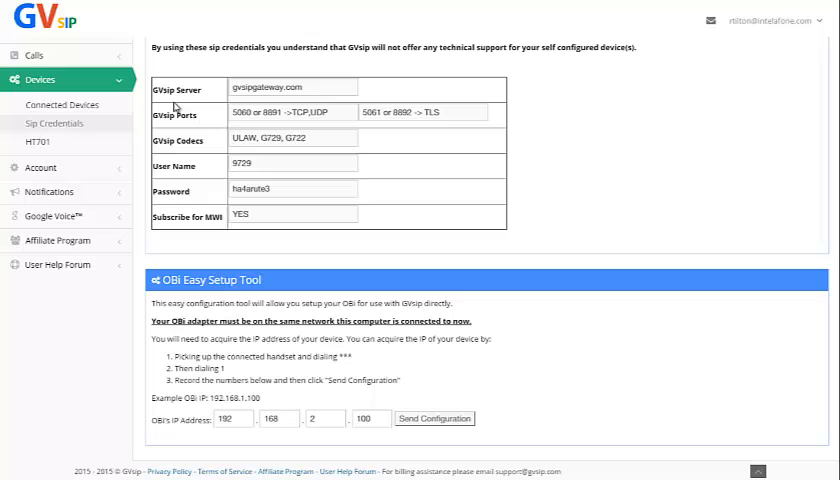
pyautogui.moveTo(88, 156)
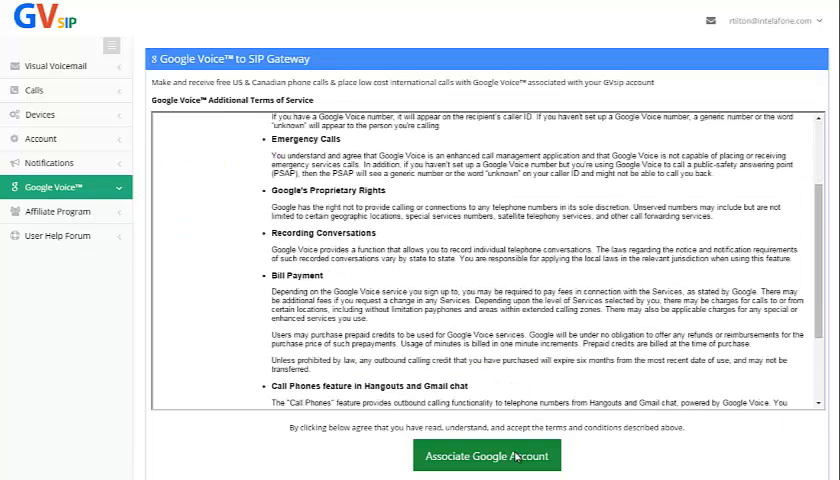
# - Associate a Google account with GVsip, accepting Google's permission request
pyautogui.click(488, 456)
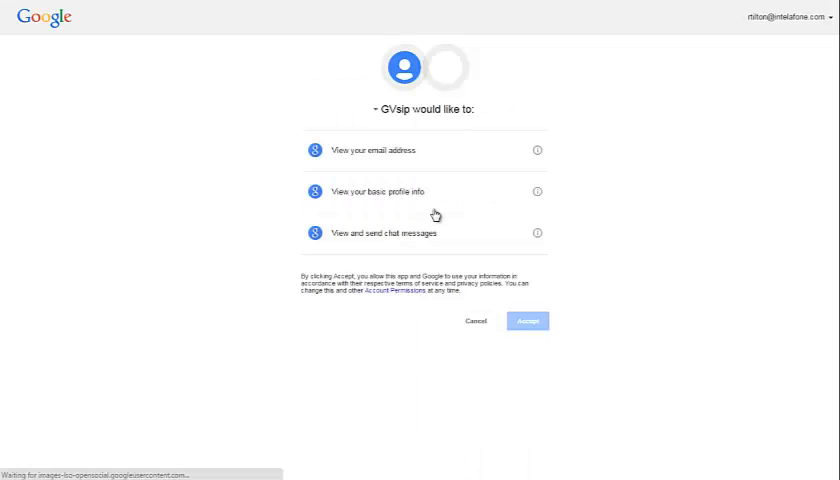
pyautogui.click(528, 320)
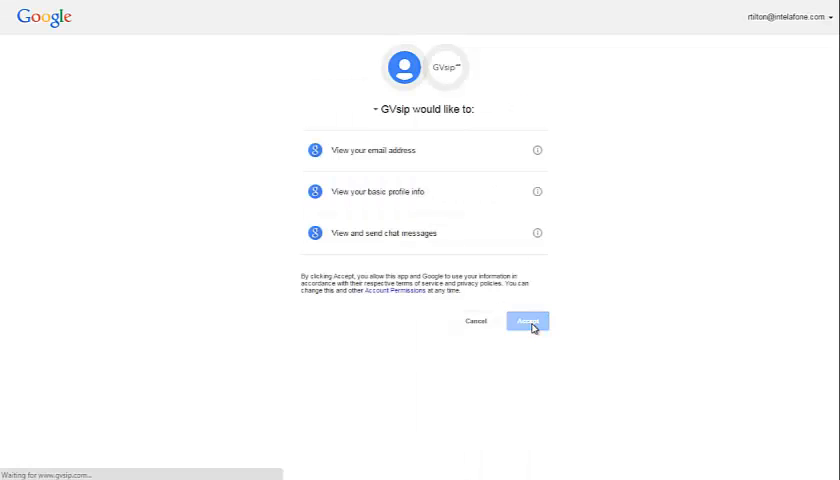
pyautogui.click(528, 320)
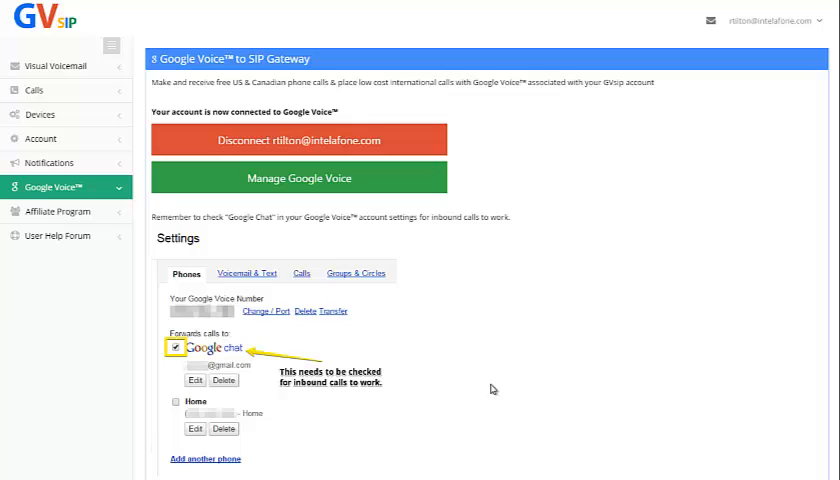
pyautogui.moveTo(420, 384)
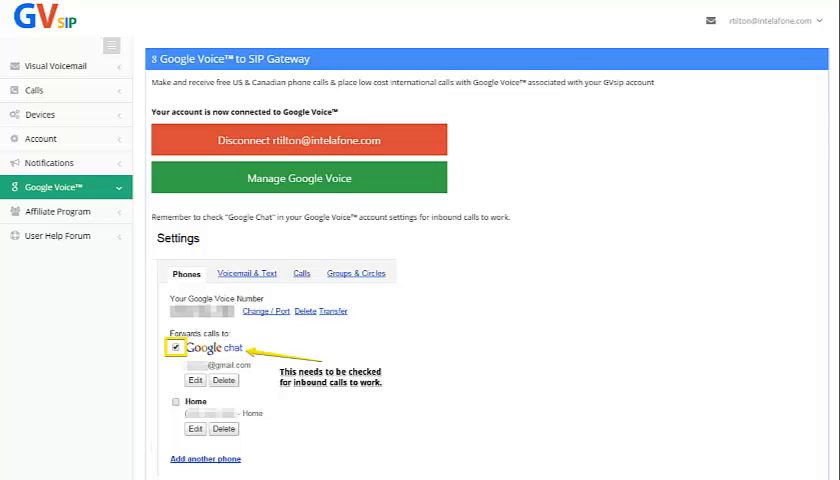
pyautogui.moveTo(164, 126)
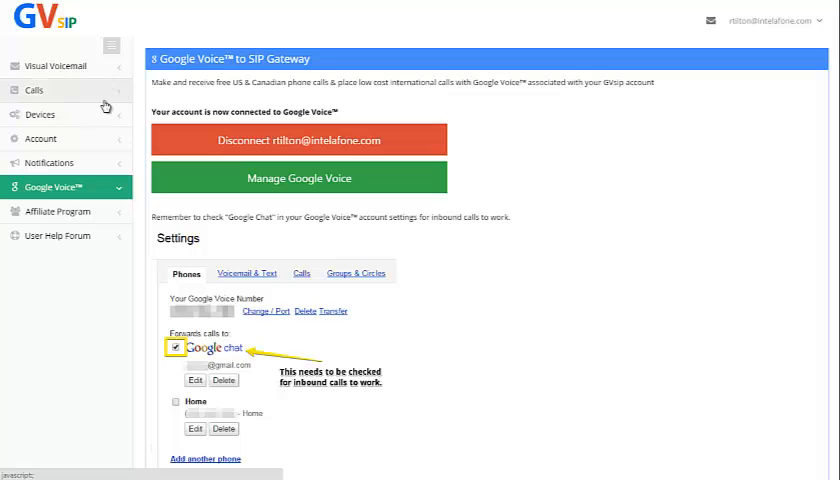
# - Go from My PhoneBook under Calls to its Import/Export page with CSV conversion options
pyautogui.click(34, 90)
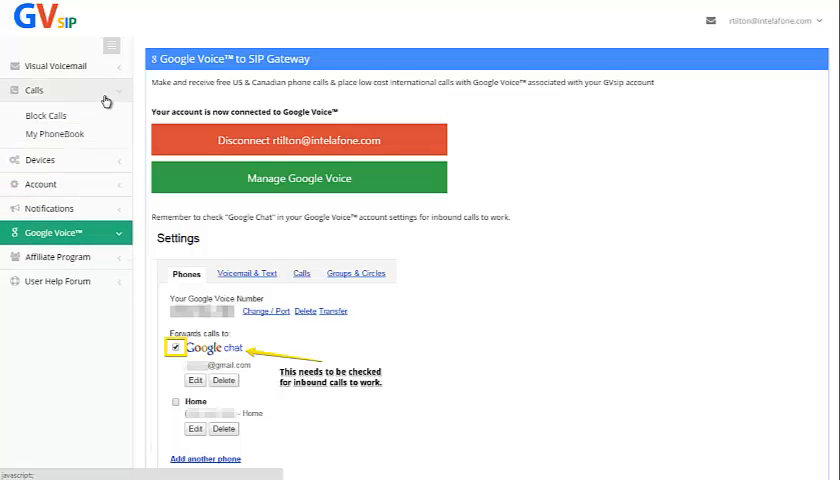
pyautogui.click(56, 132)
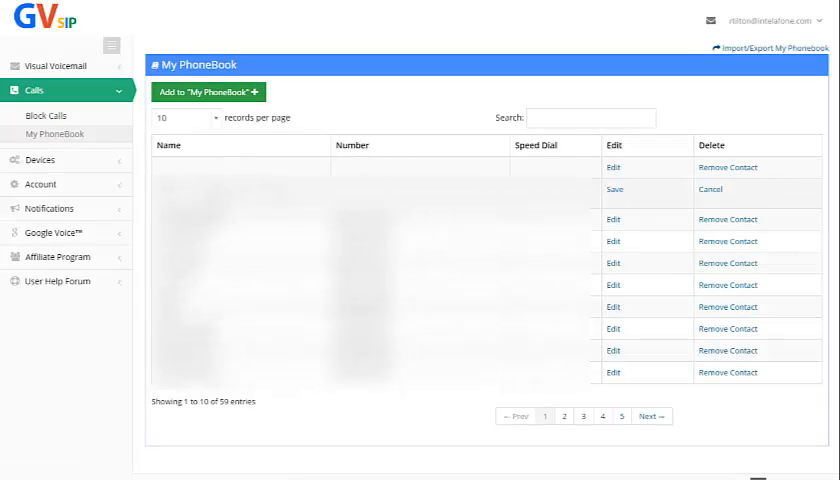
pyautogui.moveTo(760, 48)
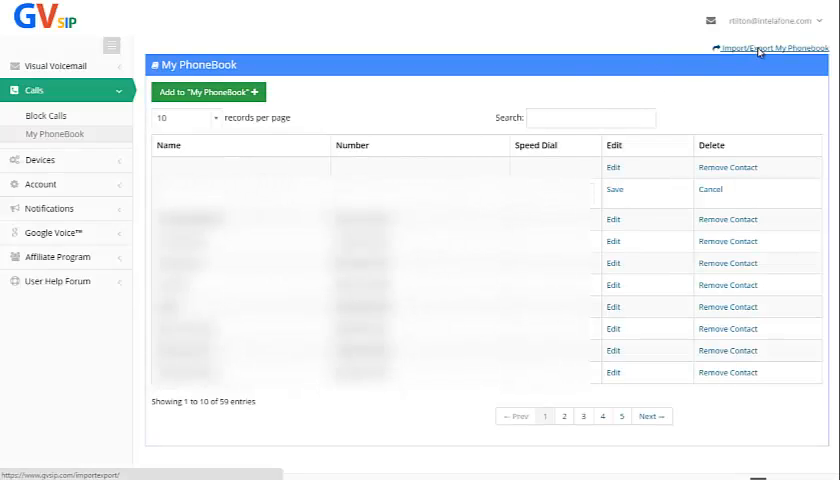
pyautogui.click(768, 48)
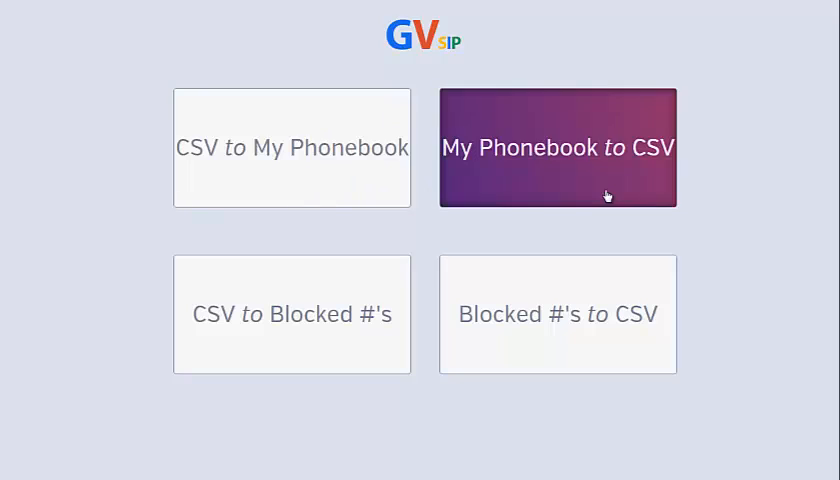